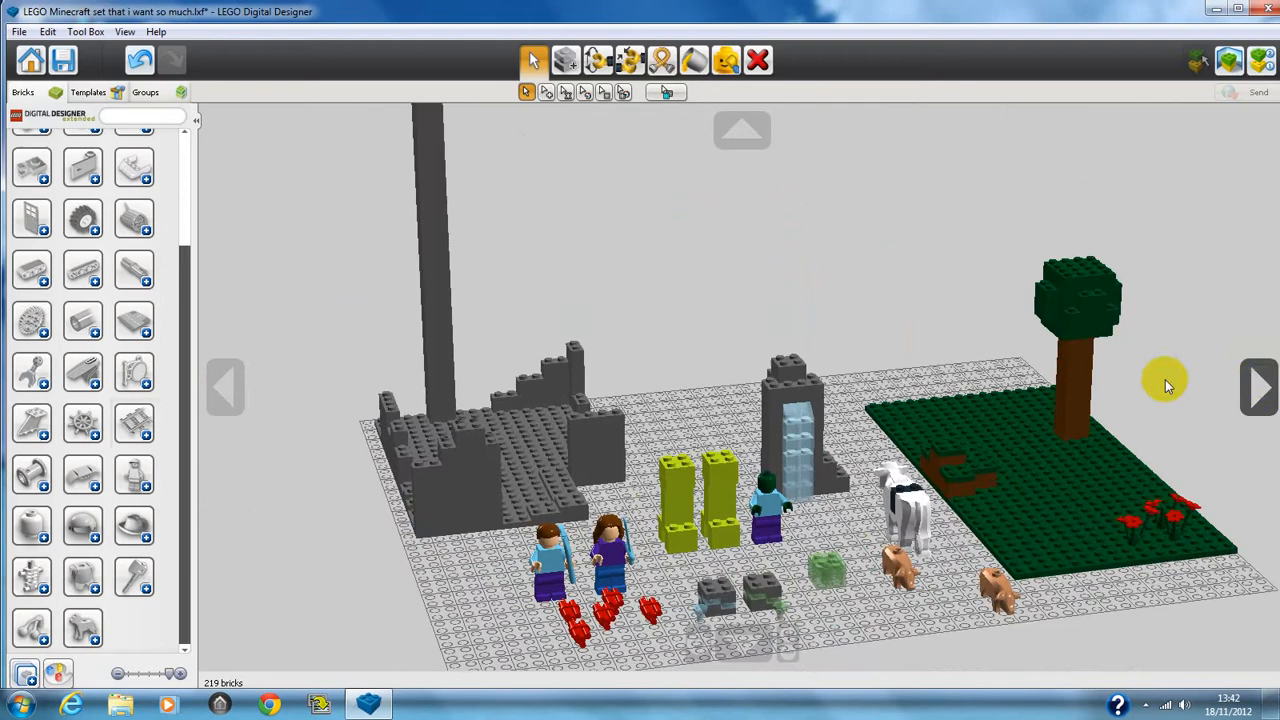
- Orbit the camera left and right around the baseplate, settling on the front, portal-side view
click(225, 385)
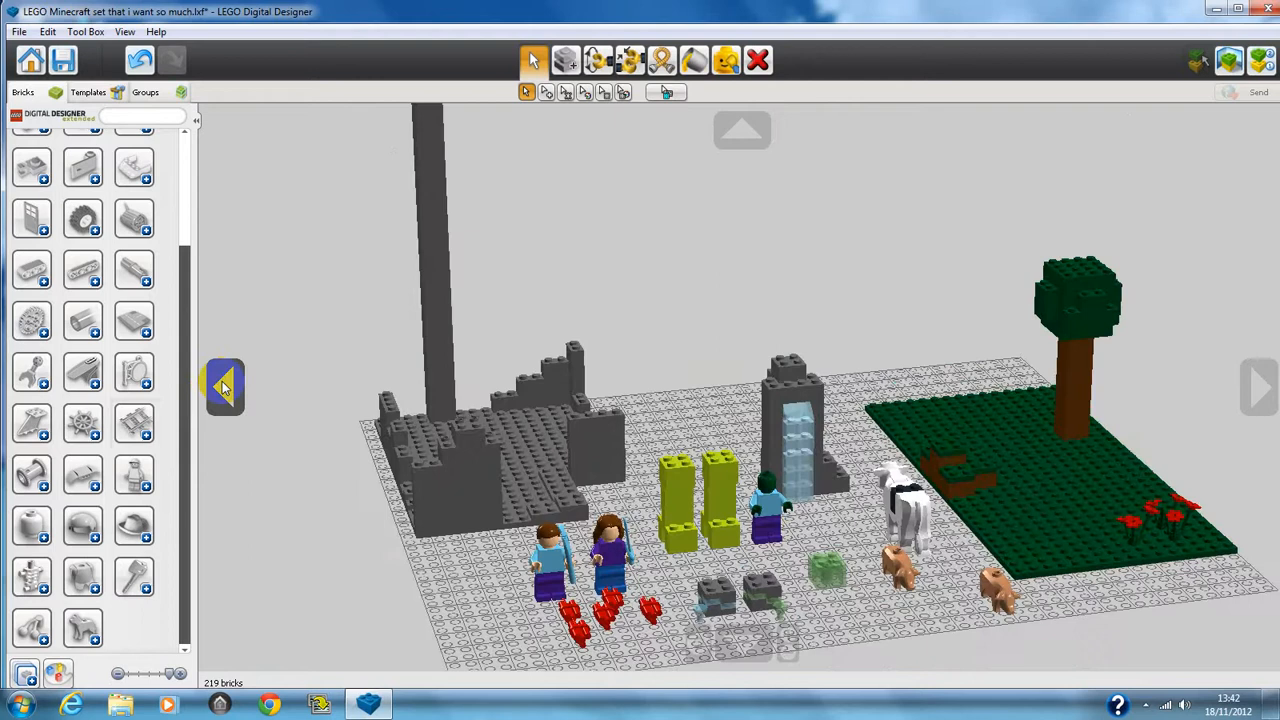
click(1258, 383)
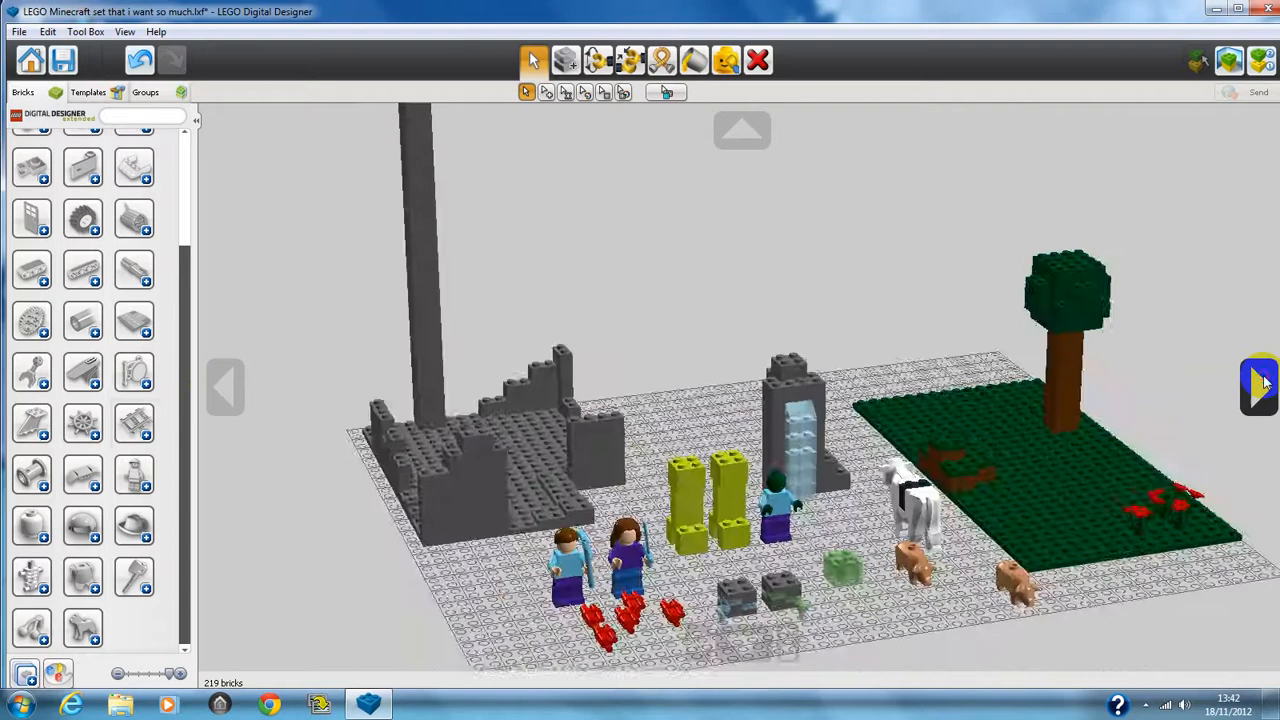
click(225, 388)
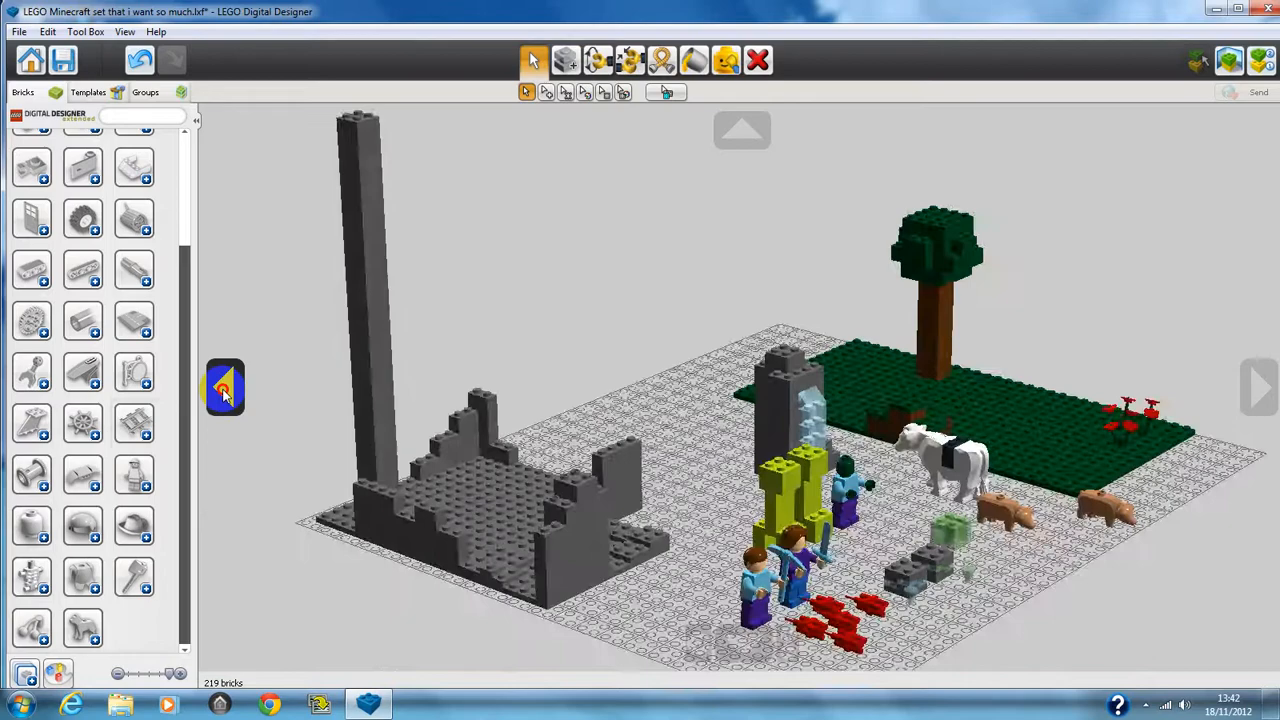
click(1258, 383)
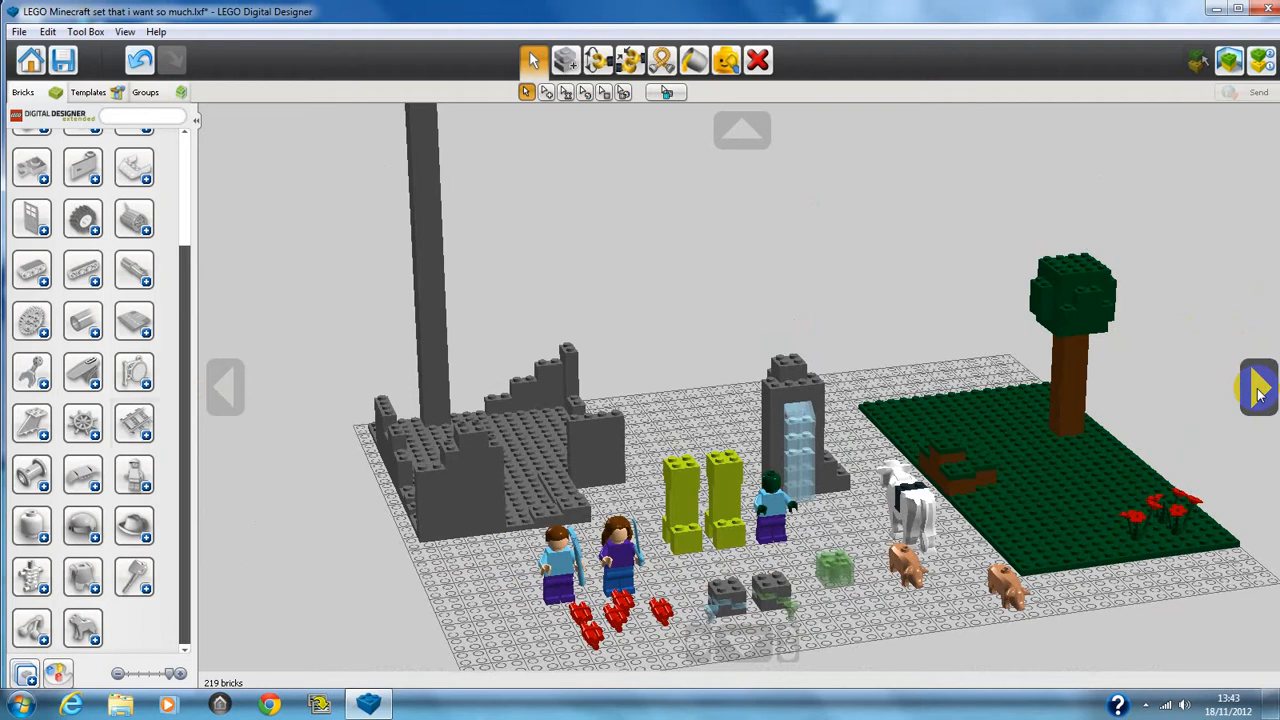
click(224, 388)
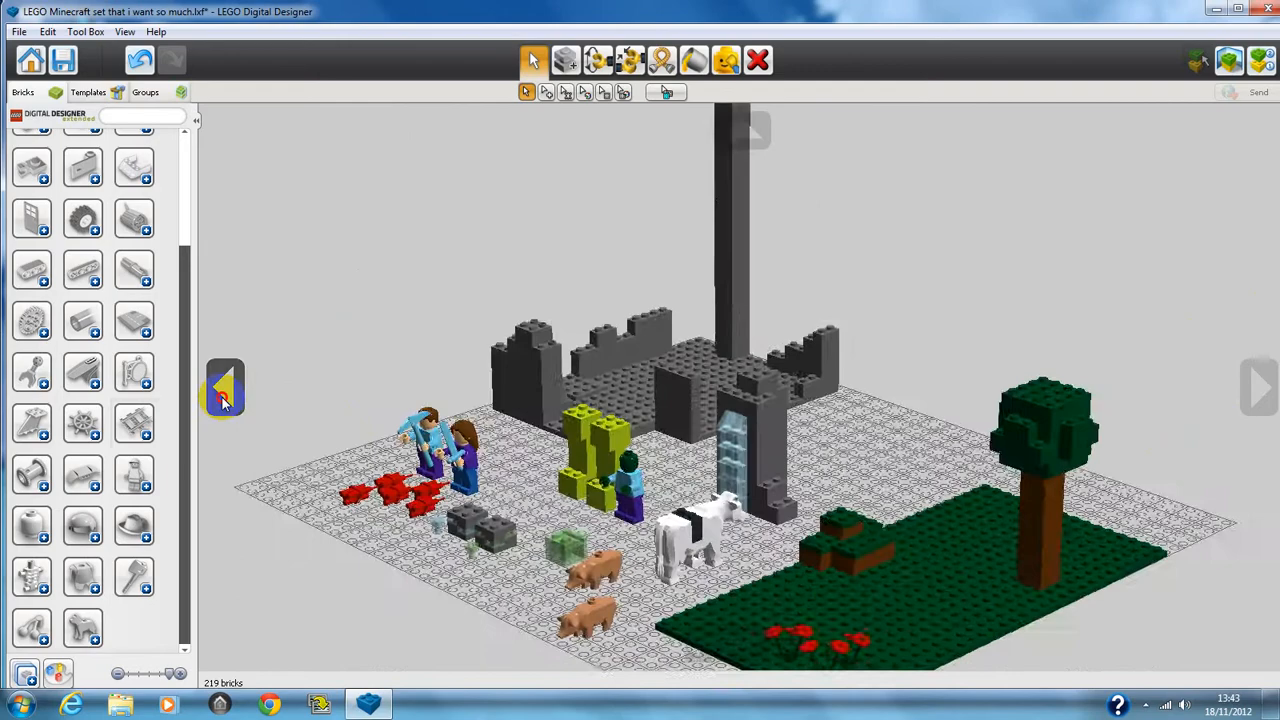
click(224, 388)
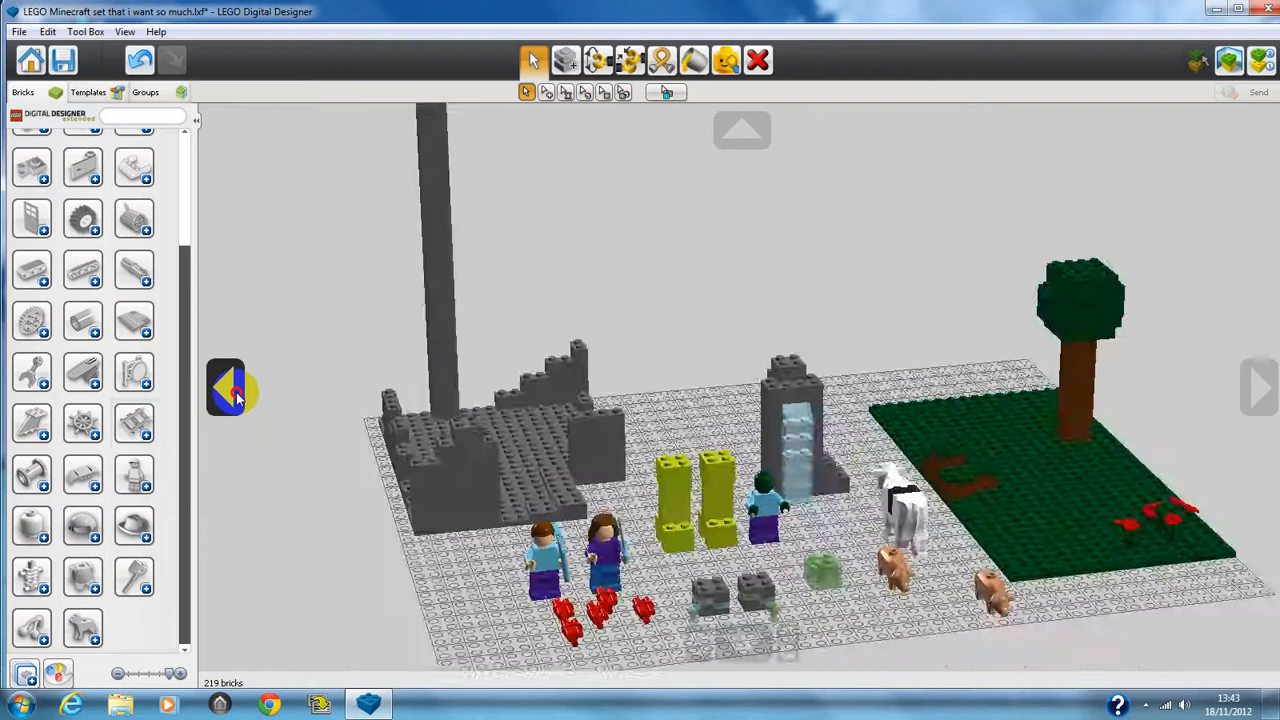
click(225, 389)
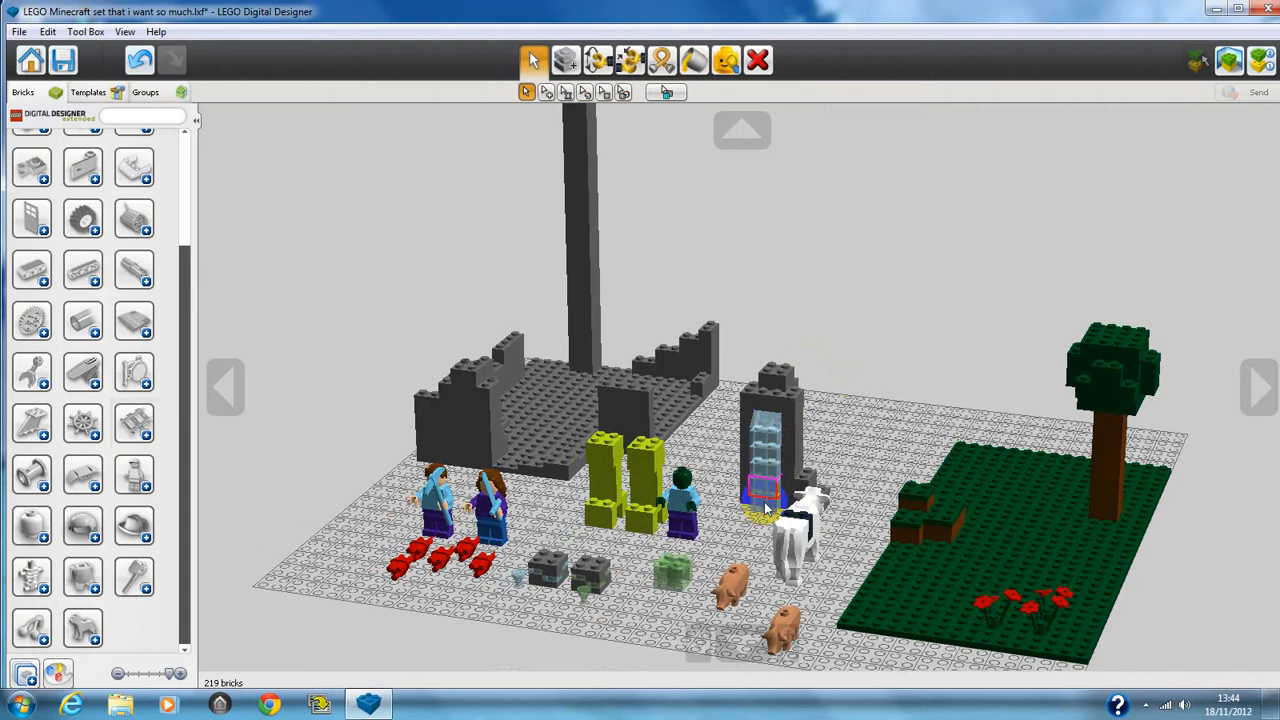
click(1113, 470)
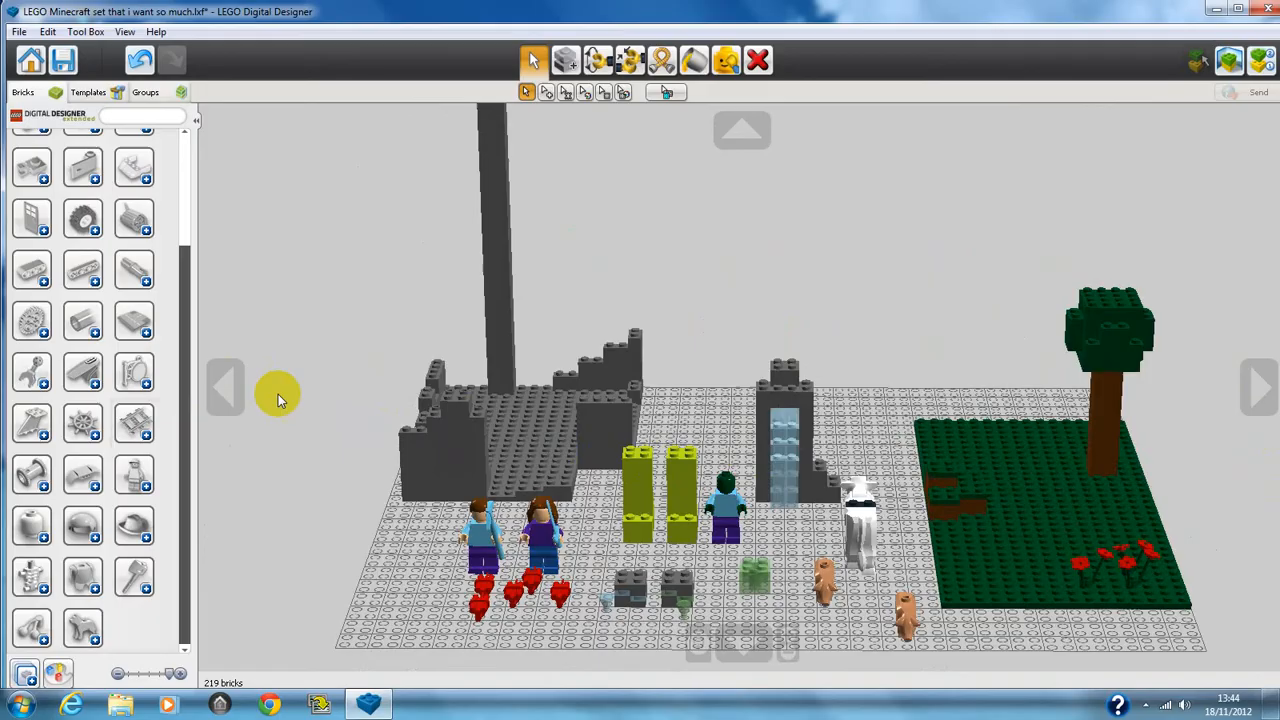
- Orbit the camera twice to the left around the Minecraft scene
click(225, 386)
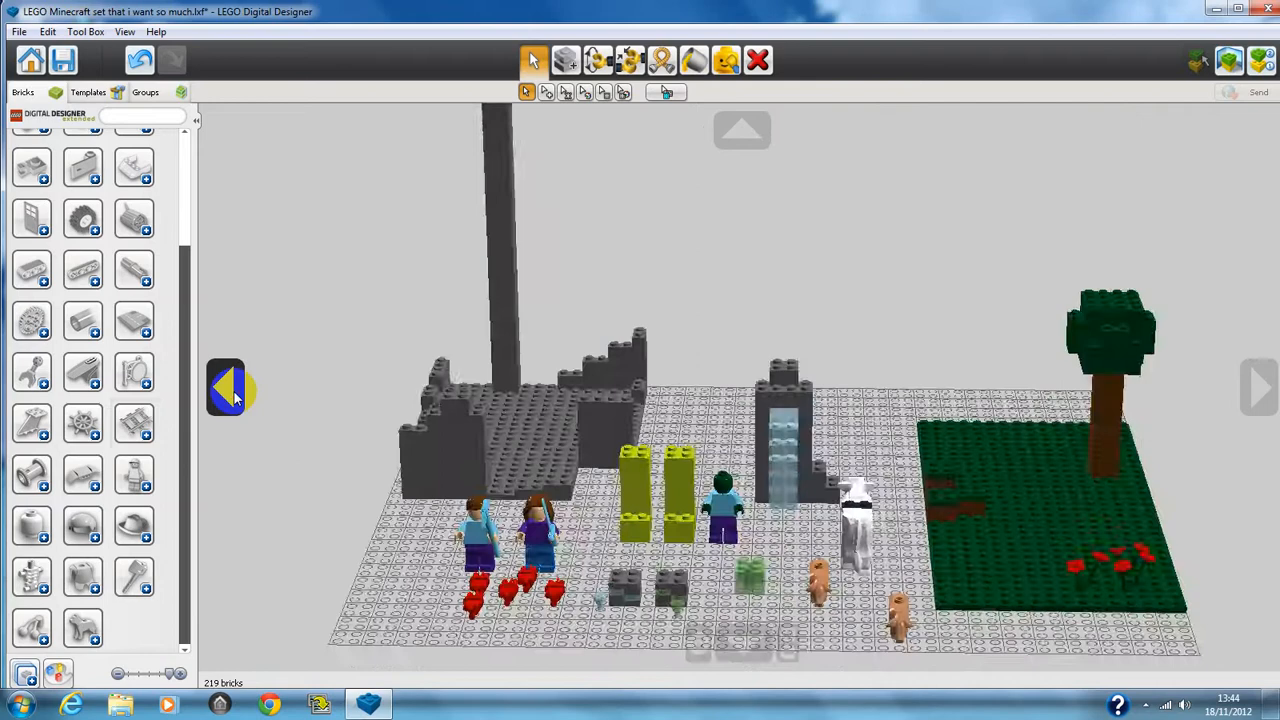
click(225, 388)
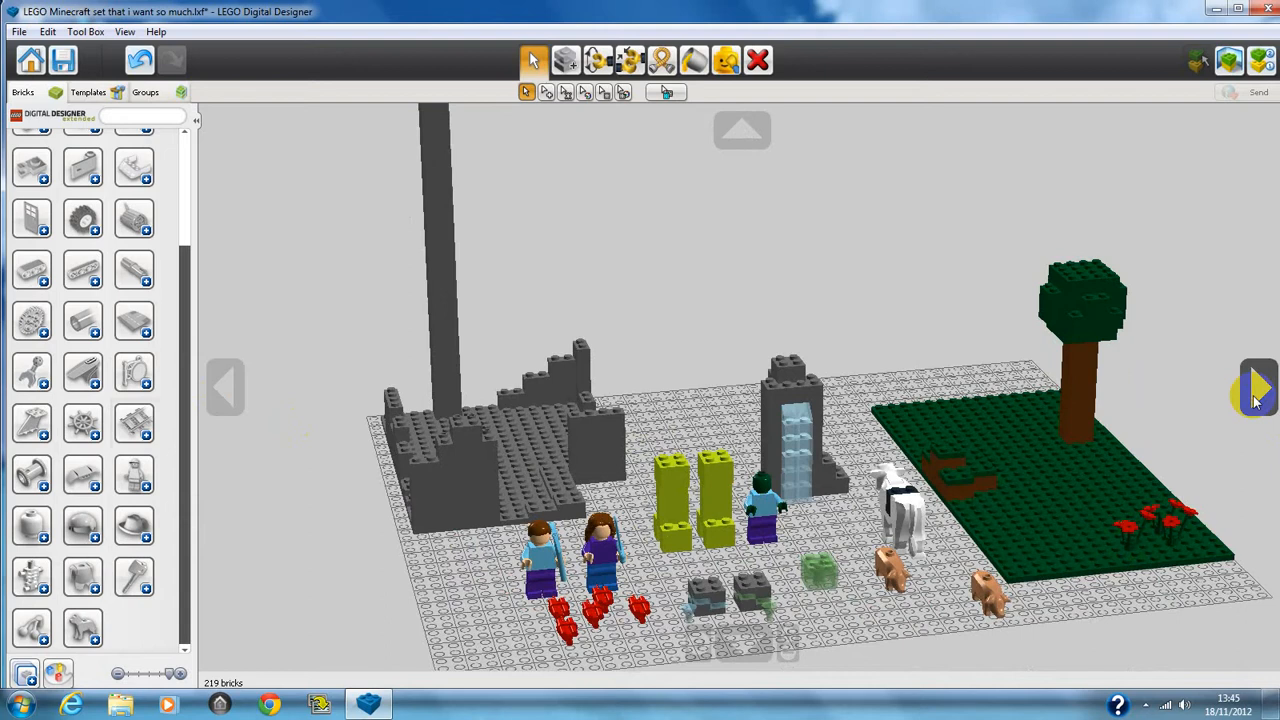
- Orbit the camera once more, showing the scene side-on with the pillar at far left
click(225, 388)
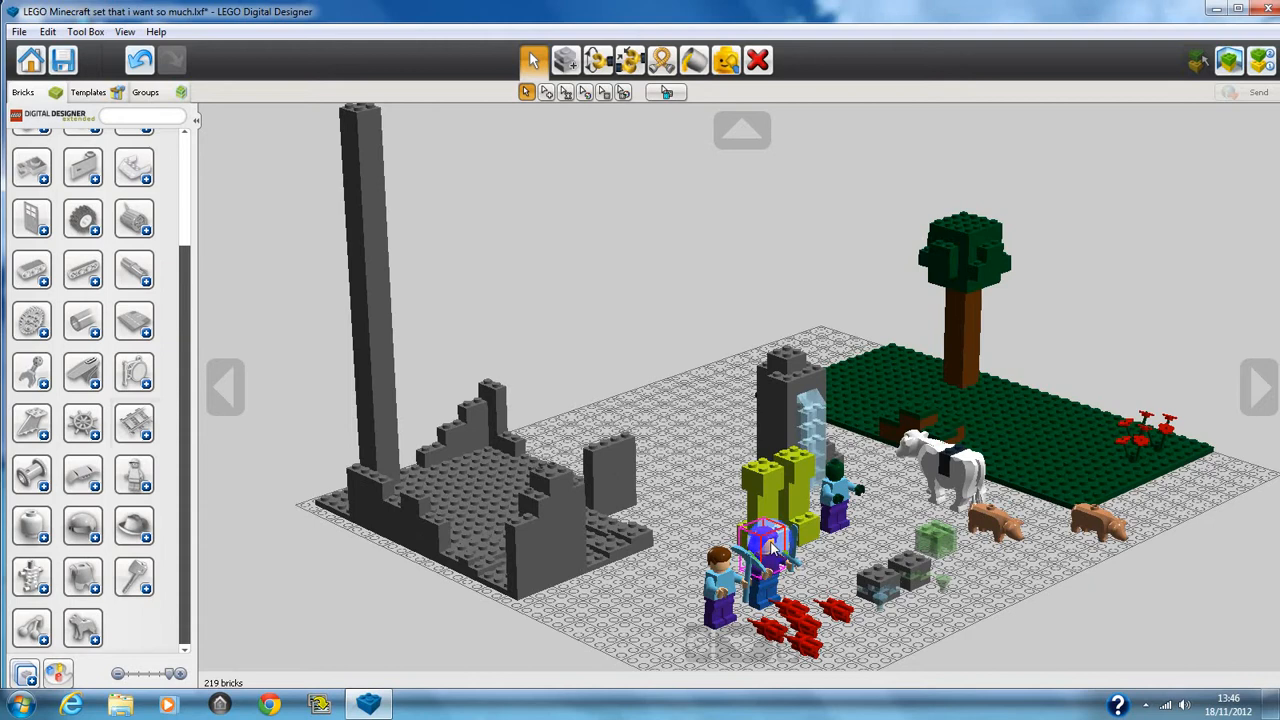
- Orbit the camera back toward the ruins, portal and minifigures from the front
click(224, 389)
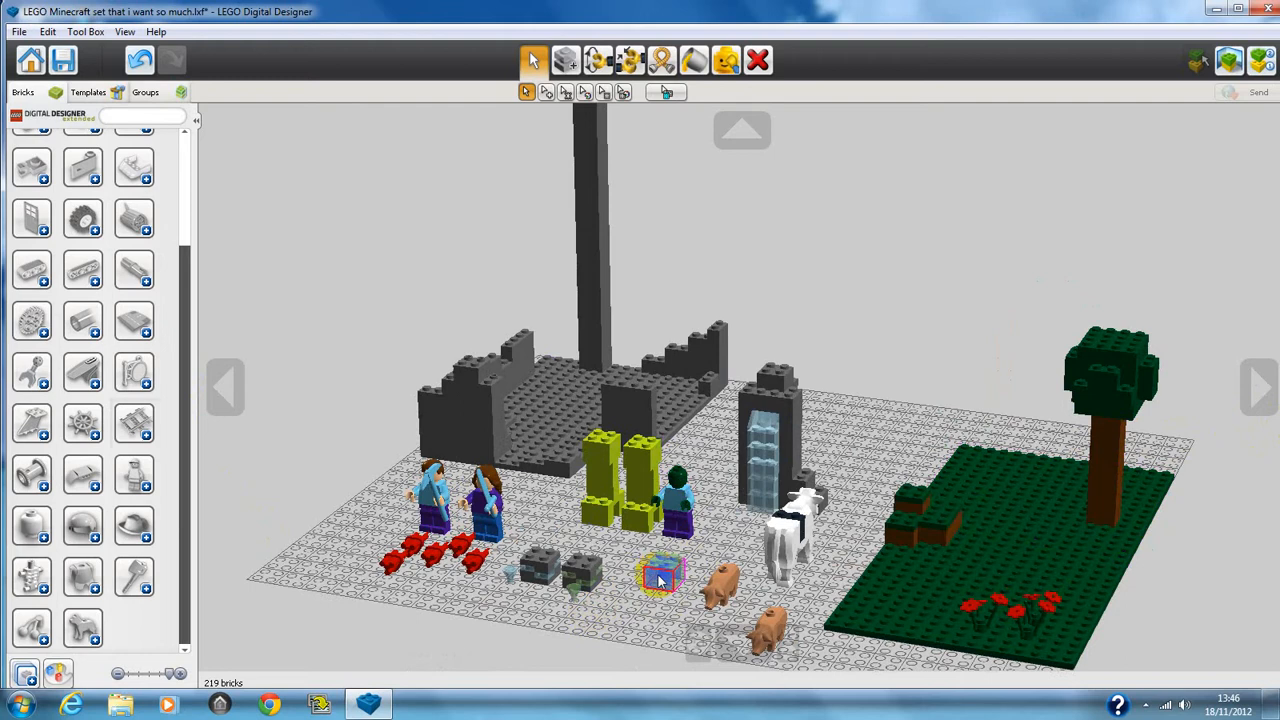
click(660, 585)
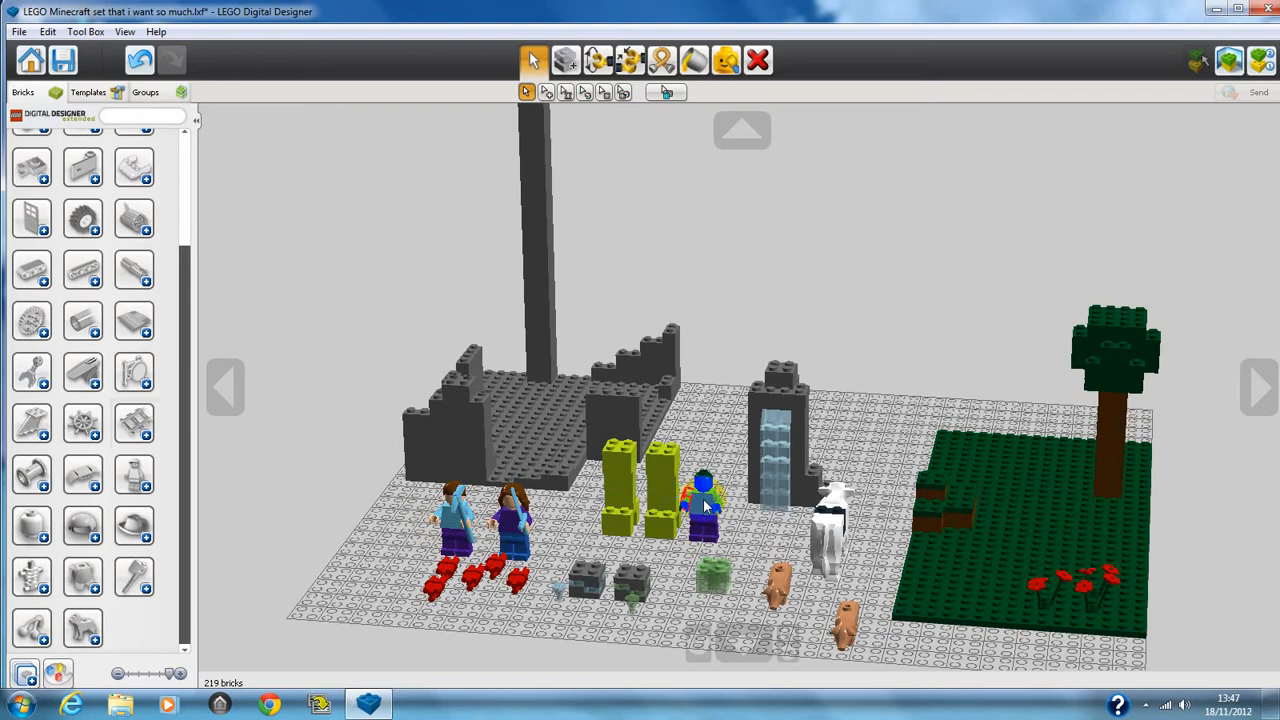
- Rotate the view, then tilt the camera down to baseplate level
click(1258, 388)
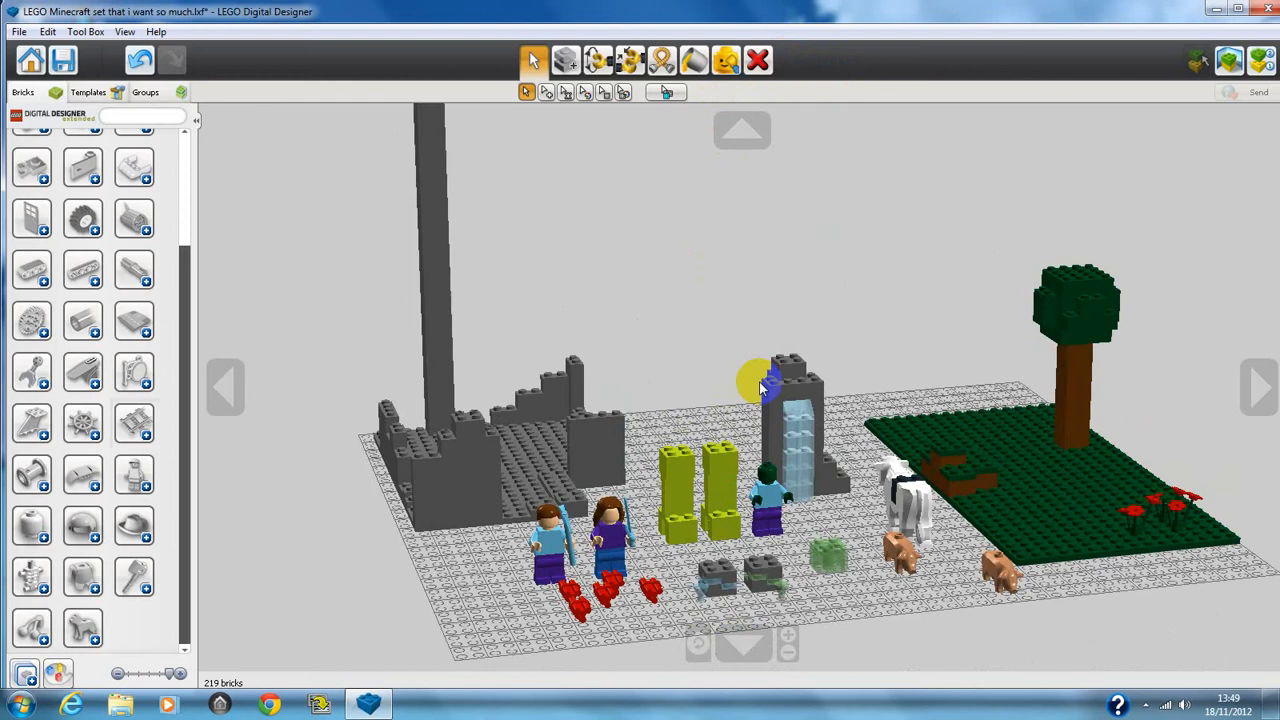
click(735, 636)
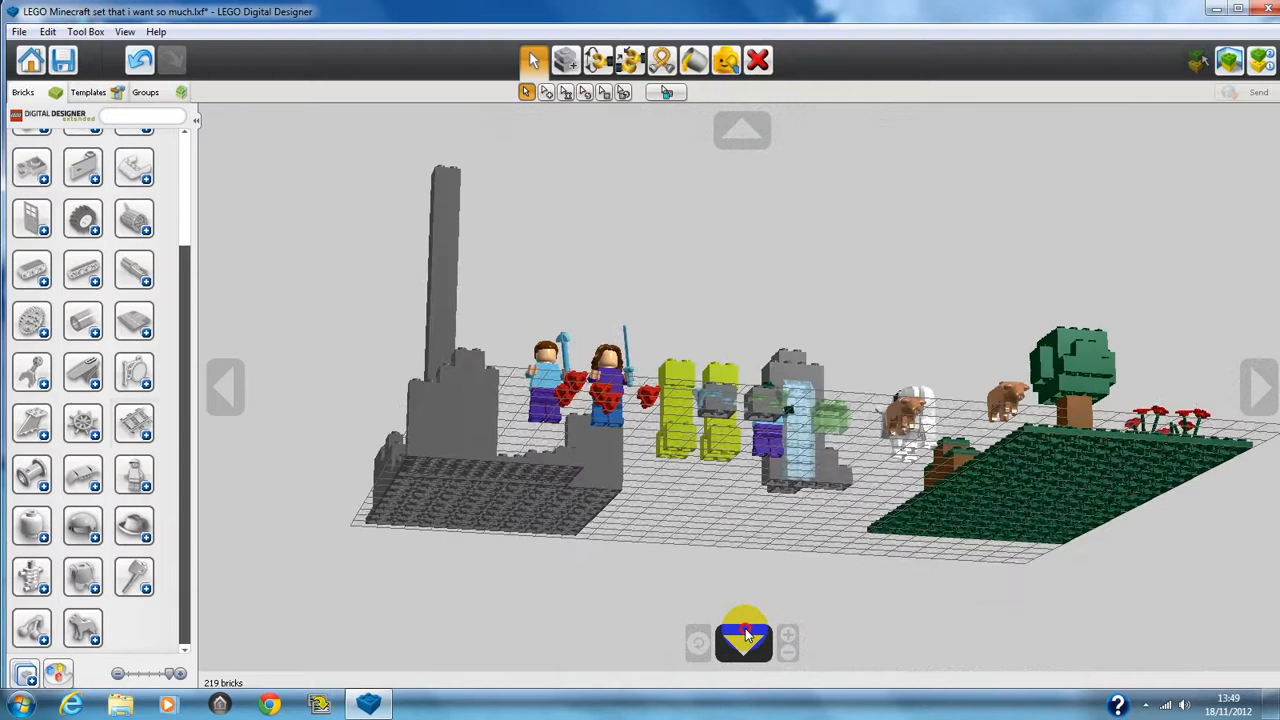